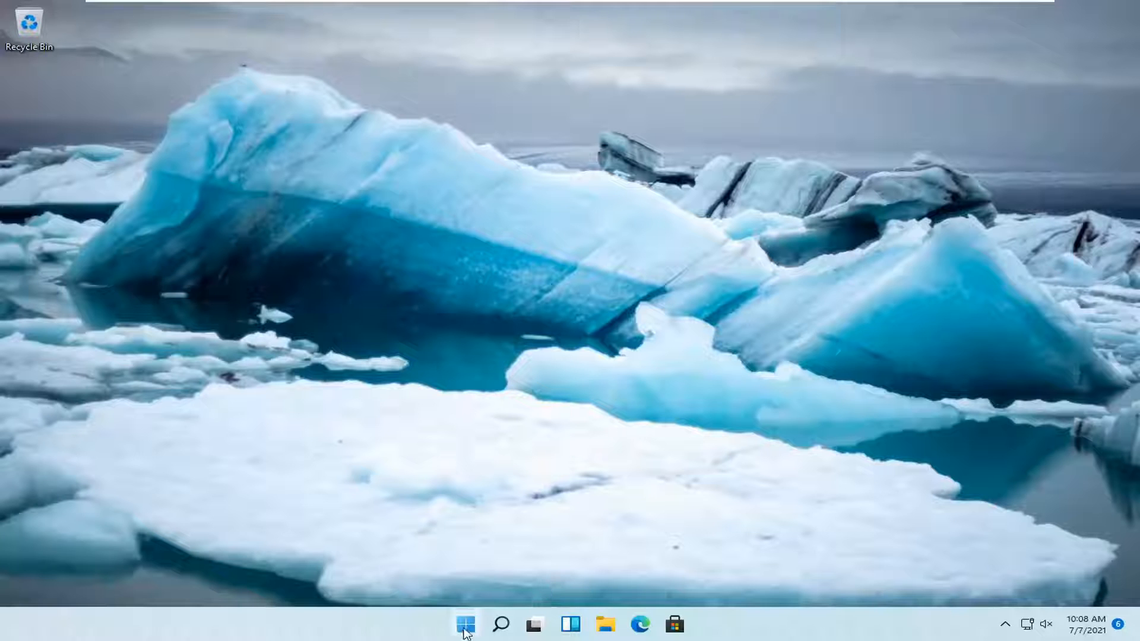
# Launch Settings from the Start button's right-click quick link menu.
pyautogui.rightClick(466, 624)
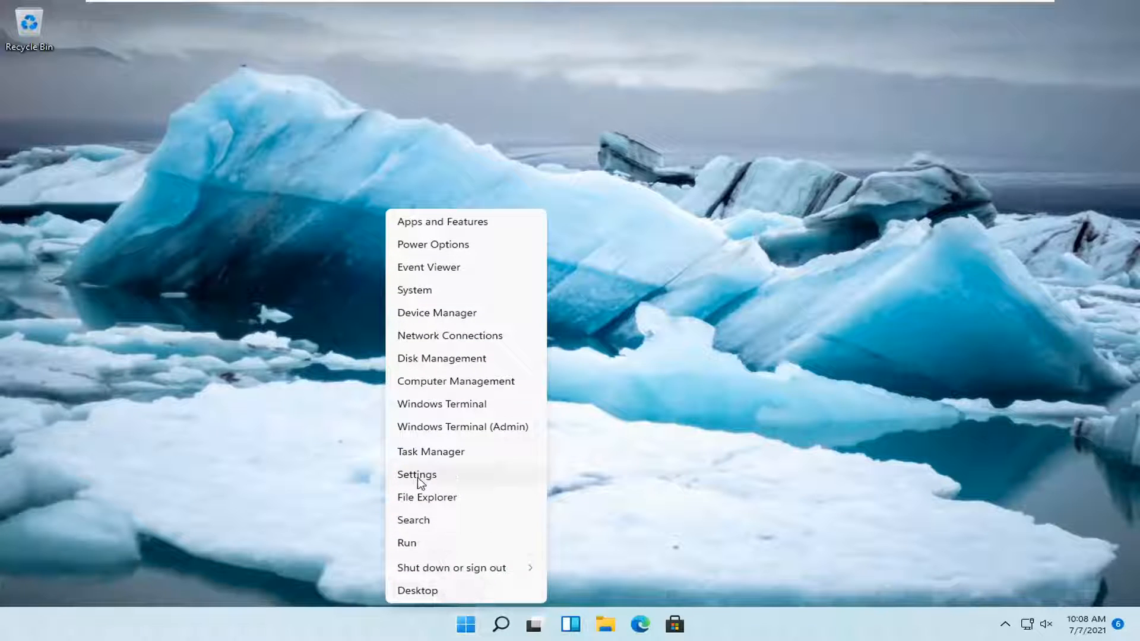
pyautogui.click(417, 473)
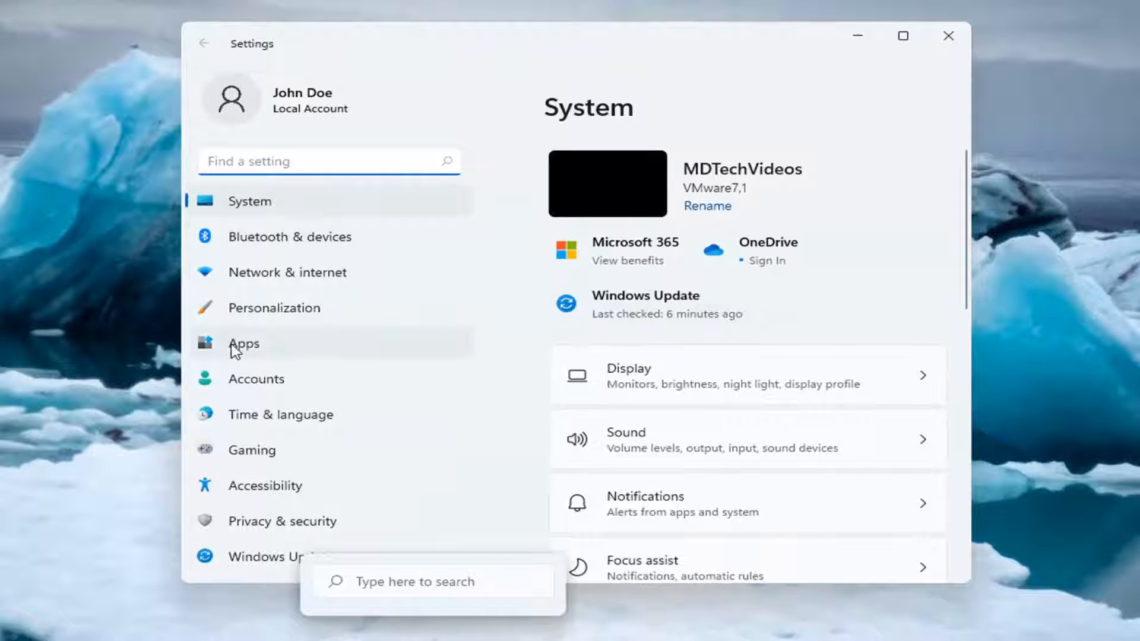
# Filter the Apps & features list with 'onedrive' to show Microsoft OneDrive.
pyautogui.click(244, 343)
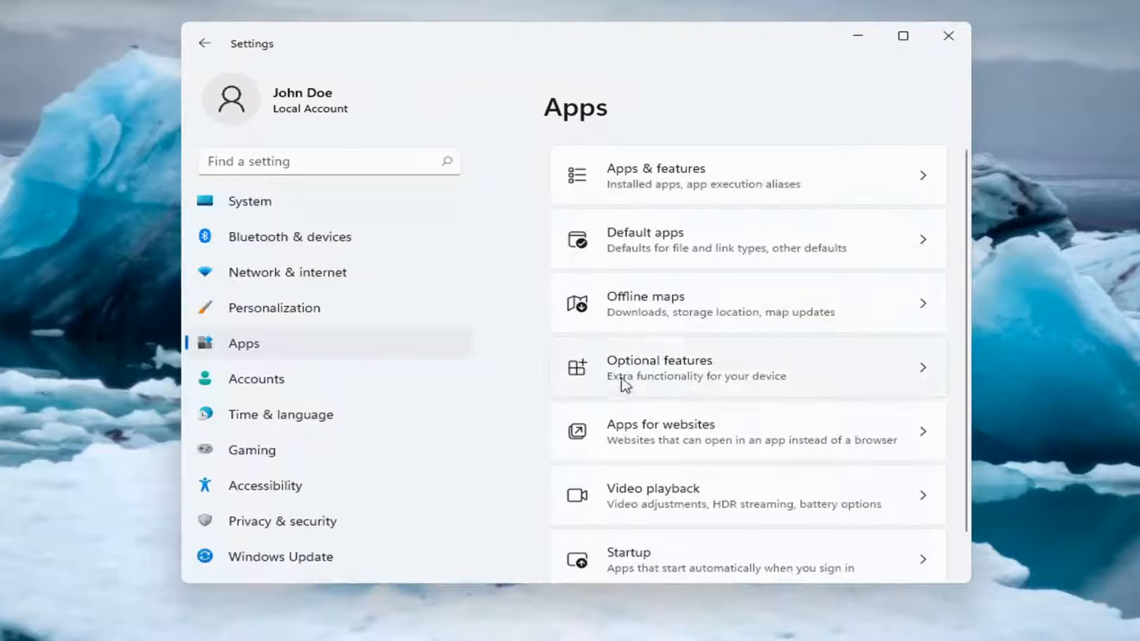
pyautogui.moveTo(684, 192)
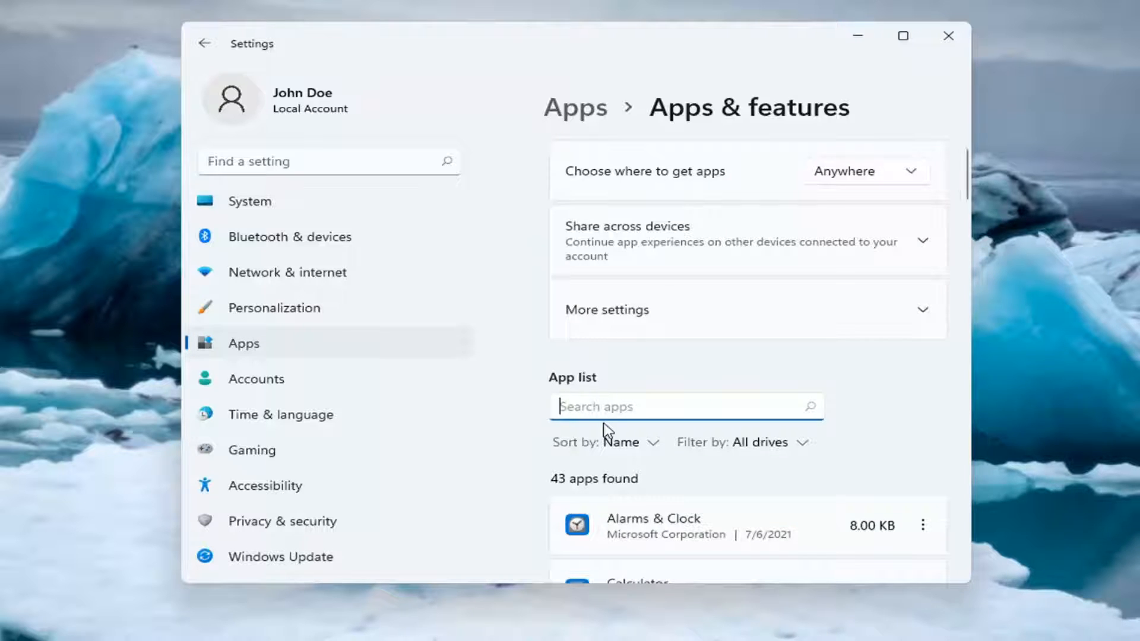
pyautogui.write('onedrive')
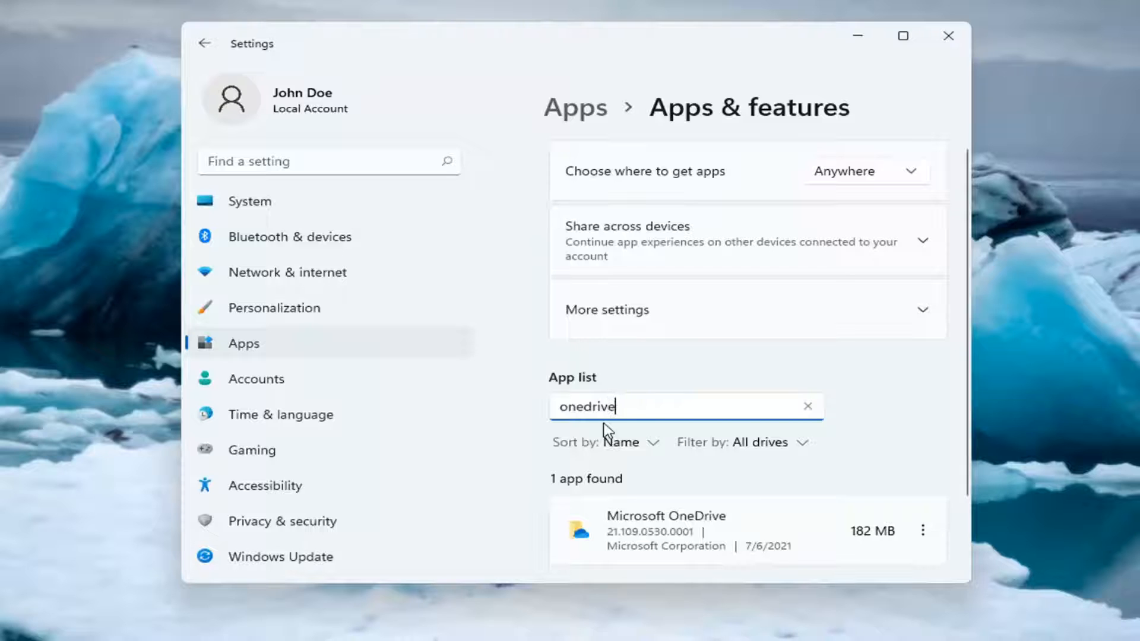
pyautogui.scroll(-3)
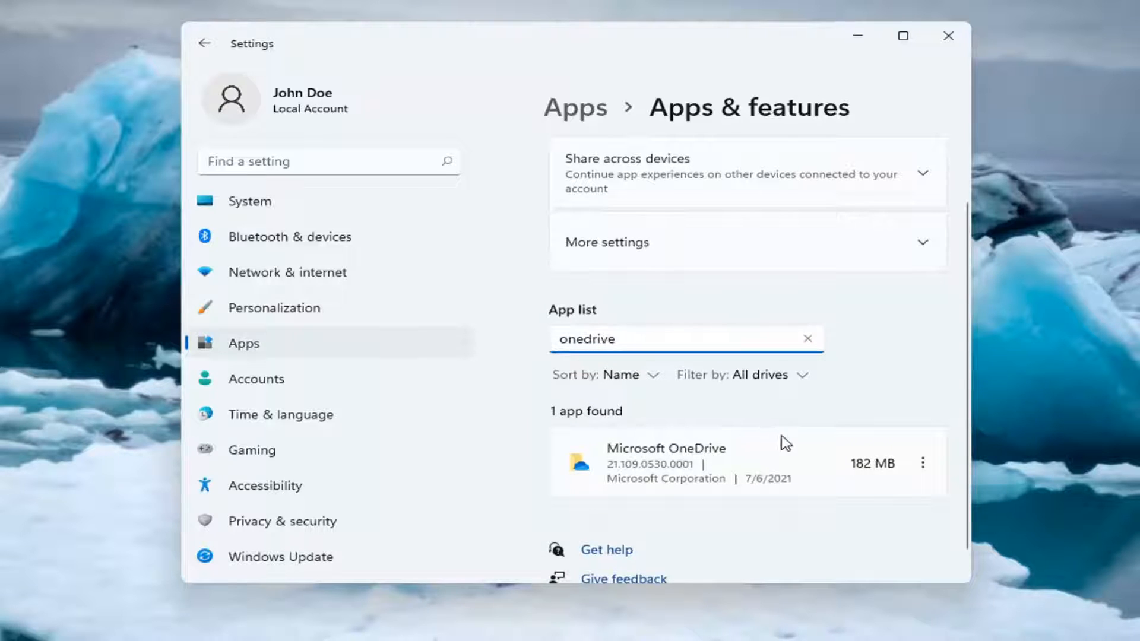
# Start uninstalling Microsoft OneDrive from its three-dot menu.
pyautogui.click(924, 463)
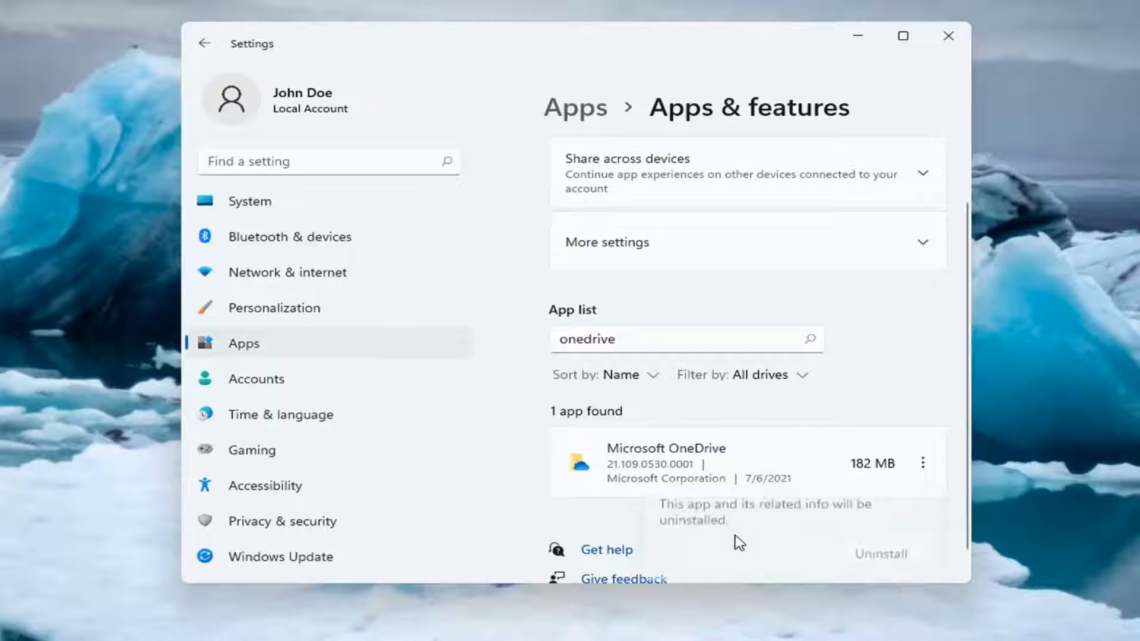
pyautogui.moveTo(1011, 553)
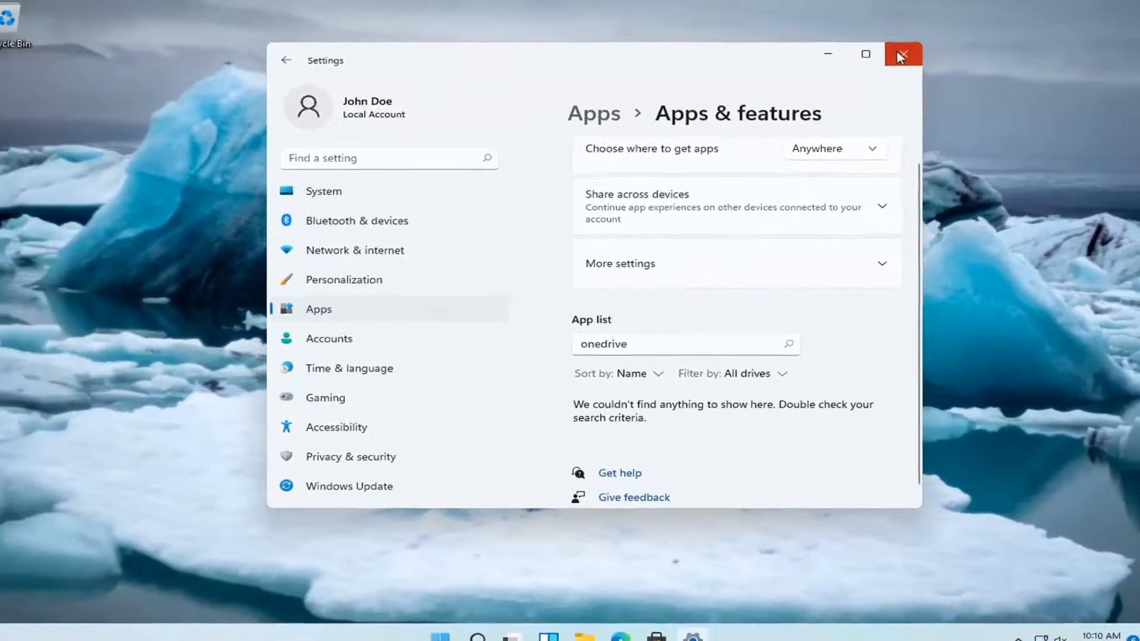
# Close Settings and reach the Start quick link menu's shut down or sign out options.
pyautogui.click(904, 54)
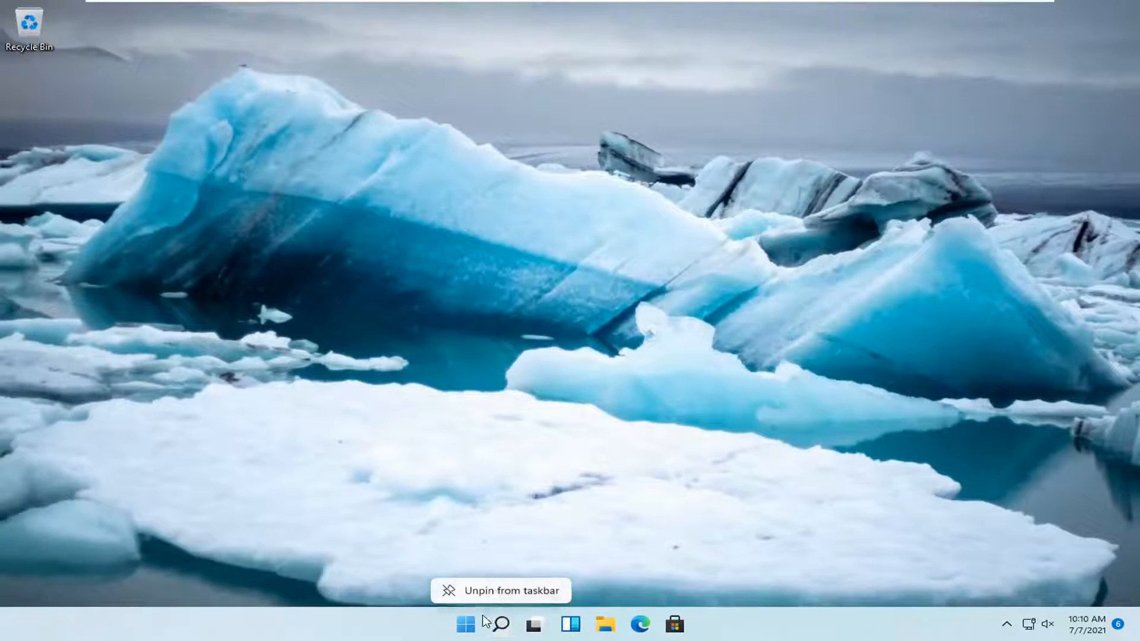
pyautogui.rightClick(464, 623)
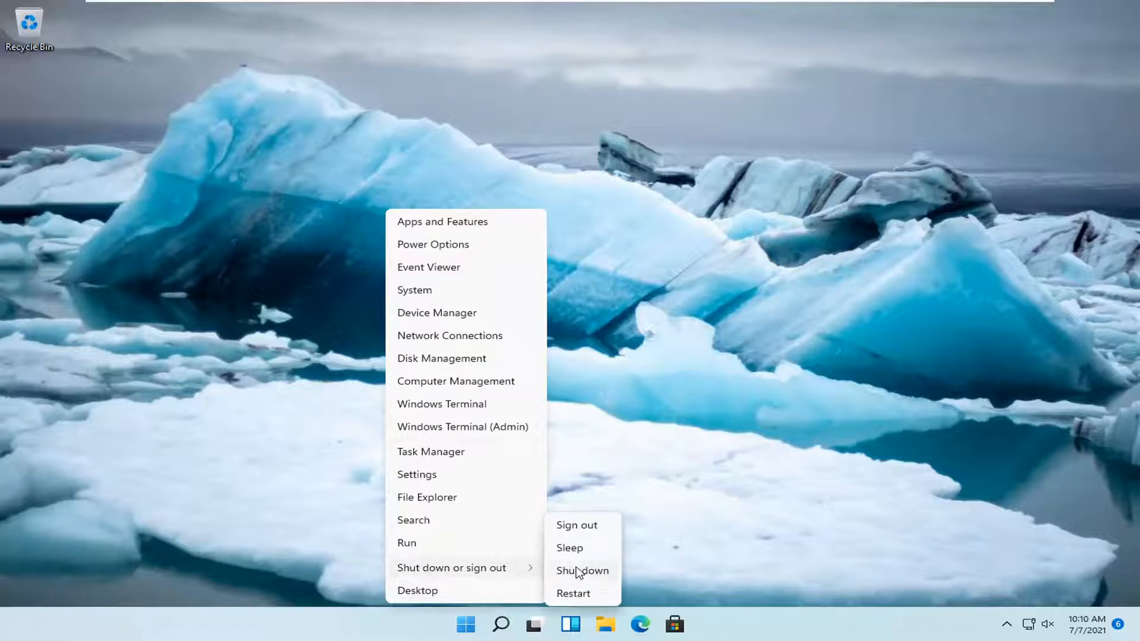